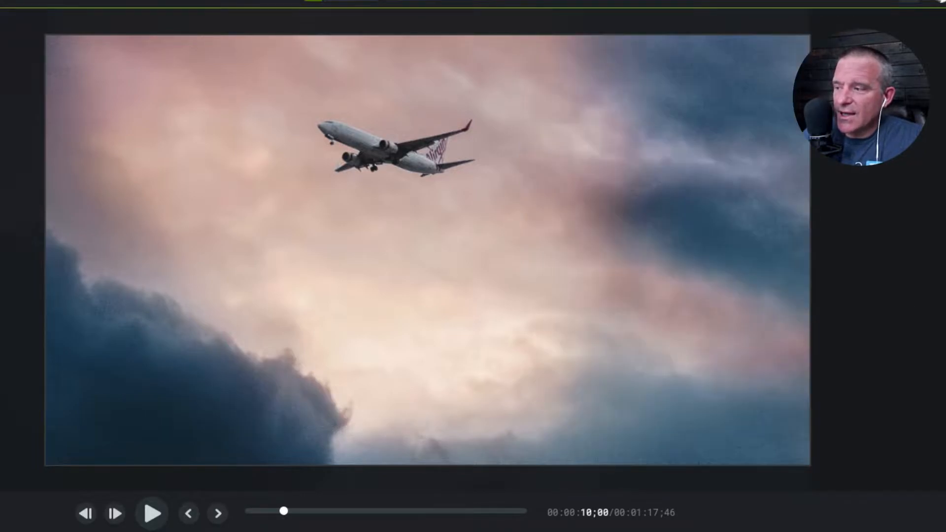
# Play the full-screen preview and skip ahead to the orange speech-bubble callout example
pyautogui.click(151, 512)
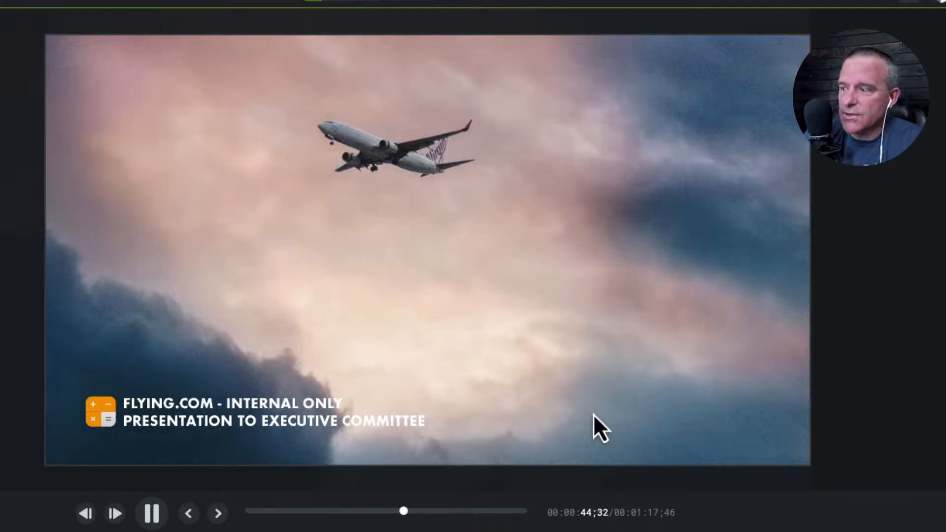
pyautogui.click(150, 512)
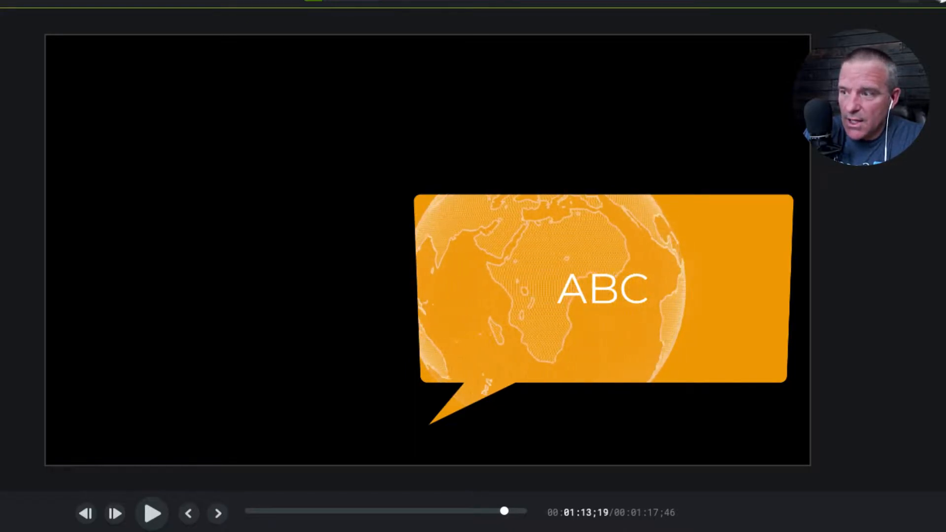
# Exit the full-screen preview back to the editor with the orange callout clip
pyautogui.click(151, 513)
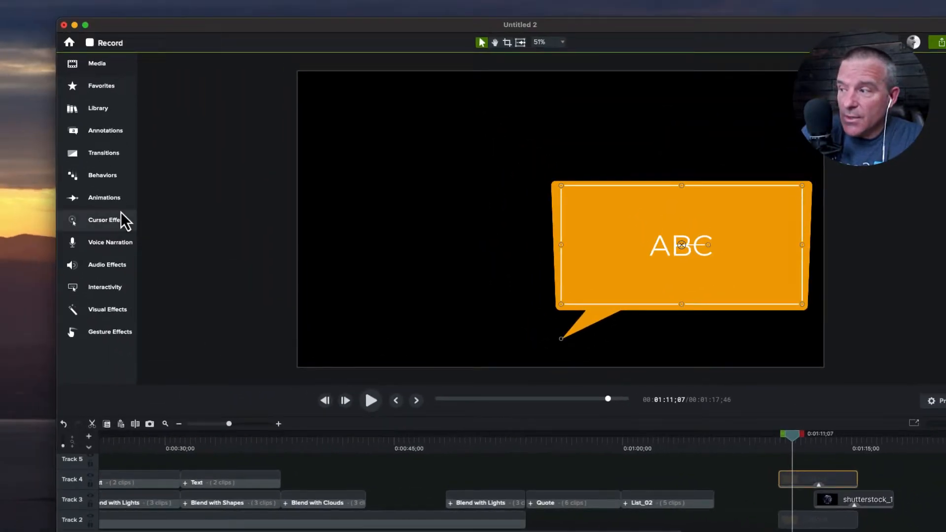
pyautogui.moveTo(104, 220)
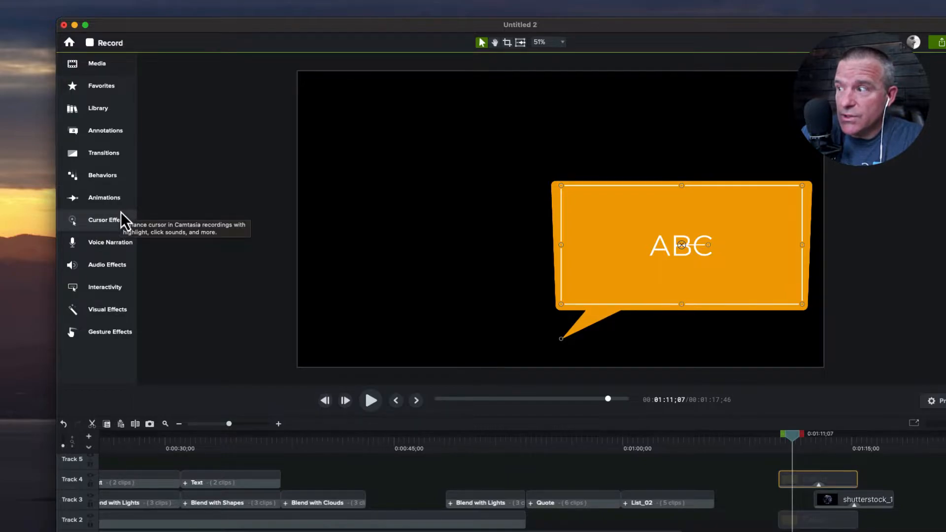
pyautogui.moveTo(99, 319)
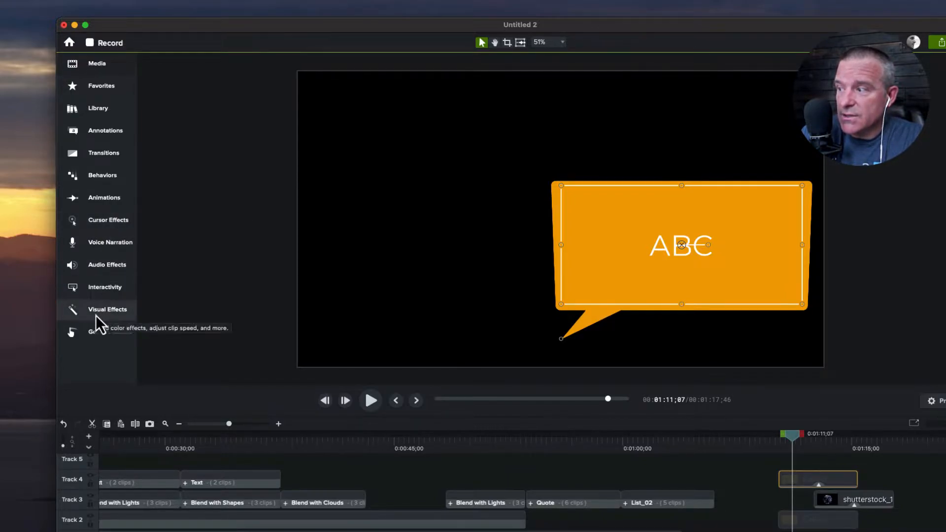
# Drag the Blend Mode visual effect onto the globe clip and scrub the playhead through it
pyautogui.click(107, 309)
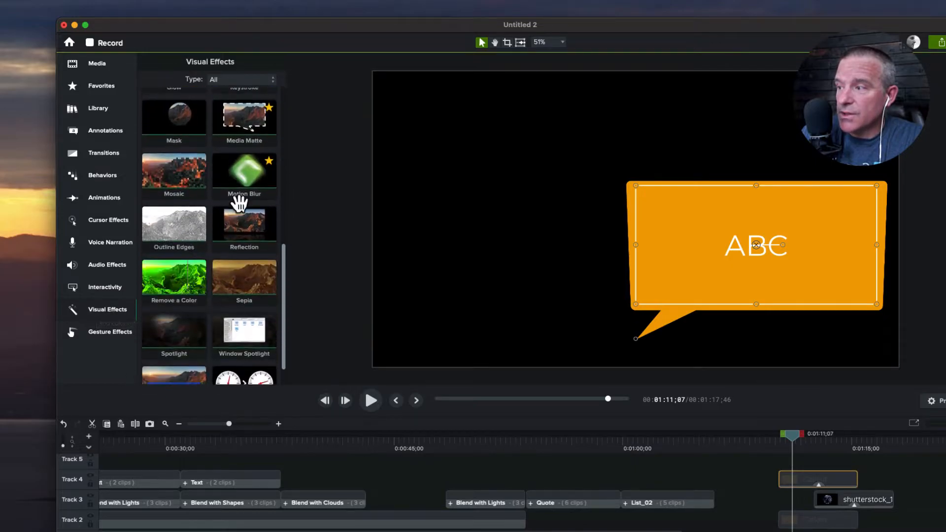
pyautogui.moveTo(245, 275)
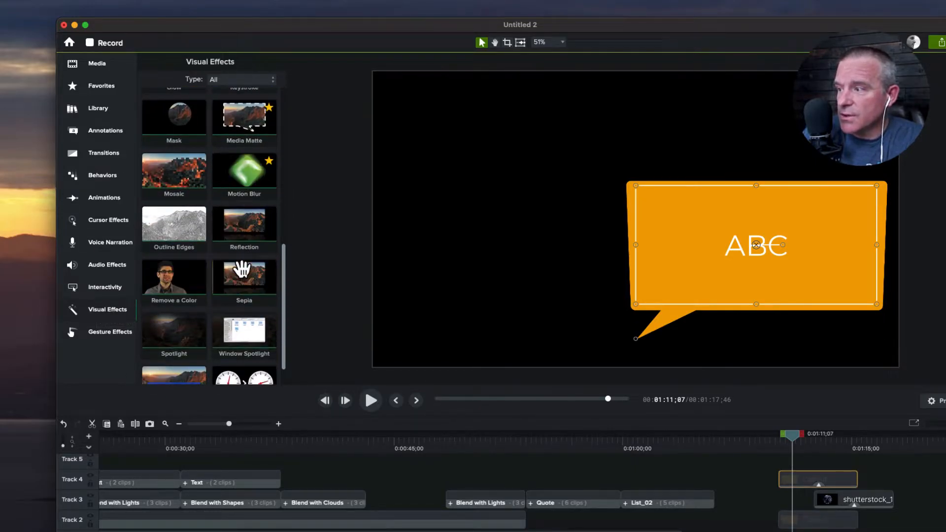
pyautogui.click(245, 117)
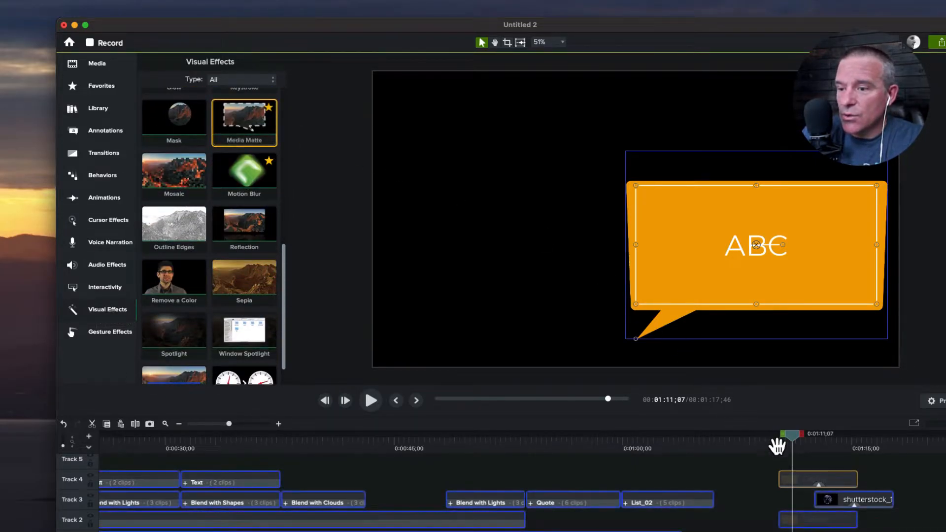
pyautogui.moveTo(245, 120); pyautogui.dragTo(784, 483)
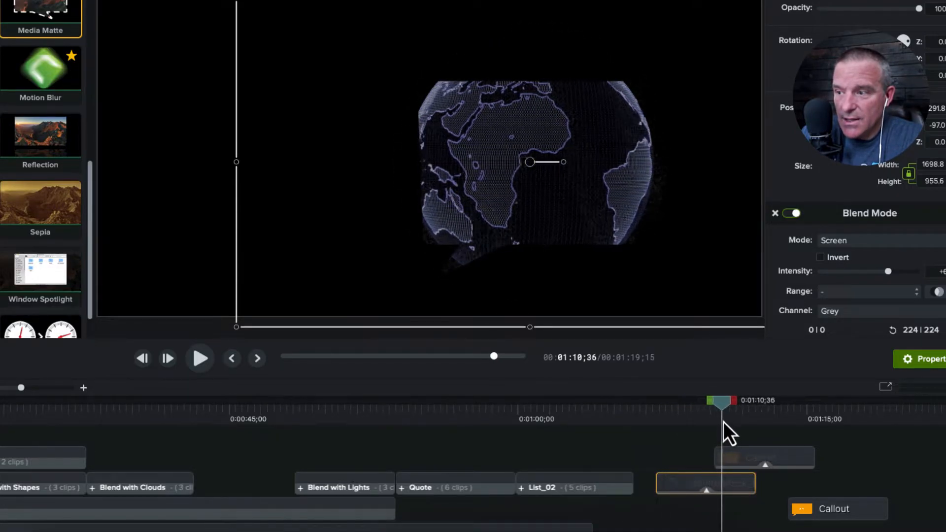
pyautogui.moveTo(724, 403); pyautogui.dragTo(703, 403)
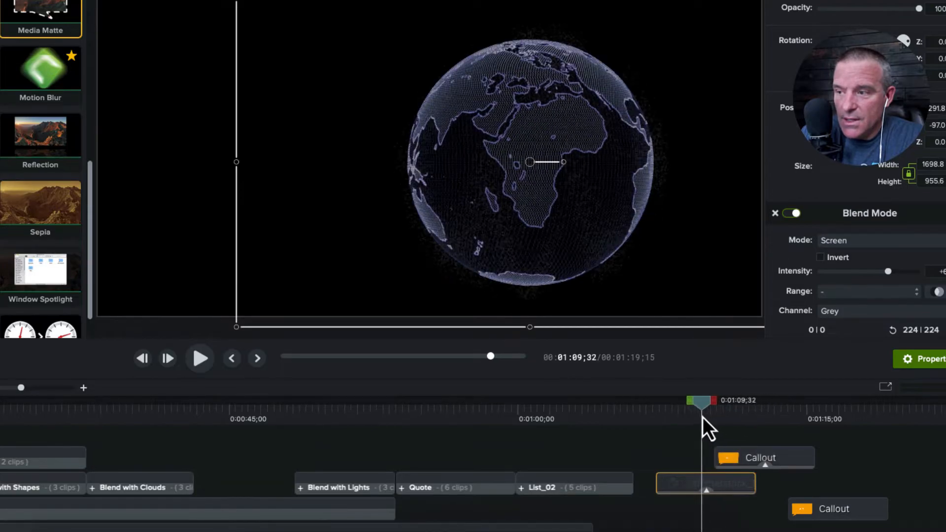
pyautogui.moveTo(703, 400); pyautogui.dragTo(730, 400)
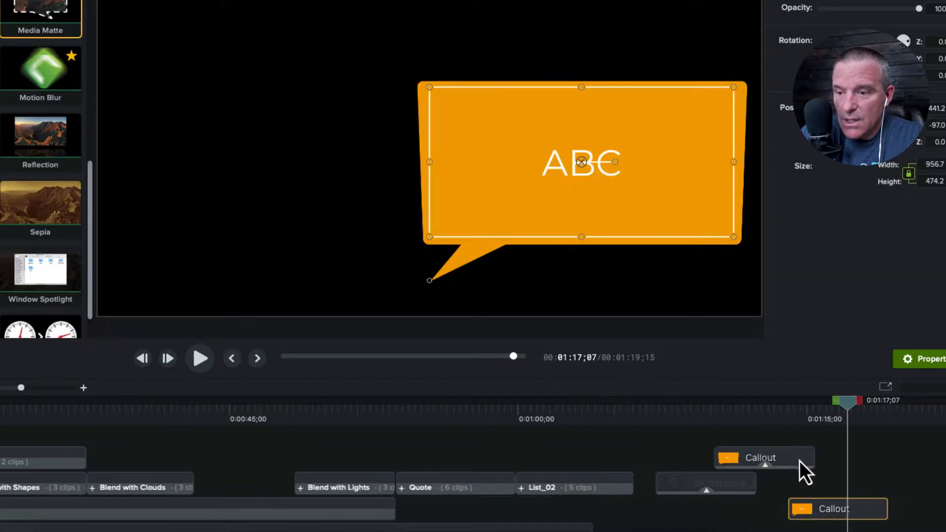
# Select the globe and callout clips so the callout sits on the track above the globe
pyautogui.click(706, 484)
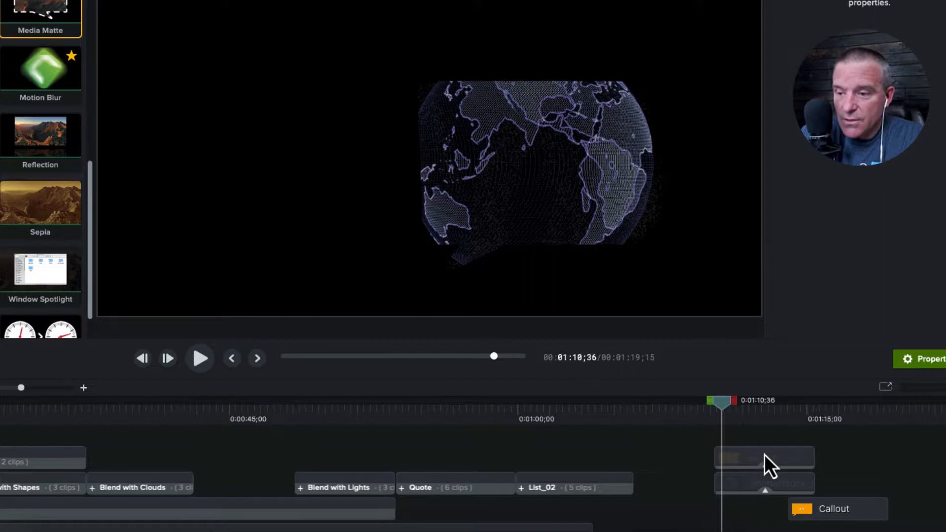
pyautogui.click(764, 483)
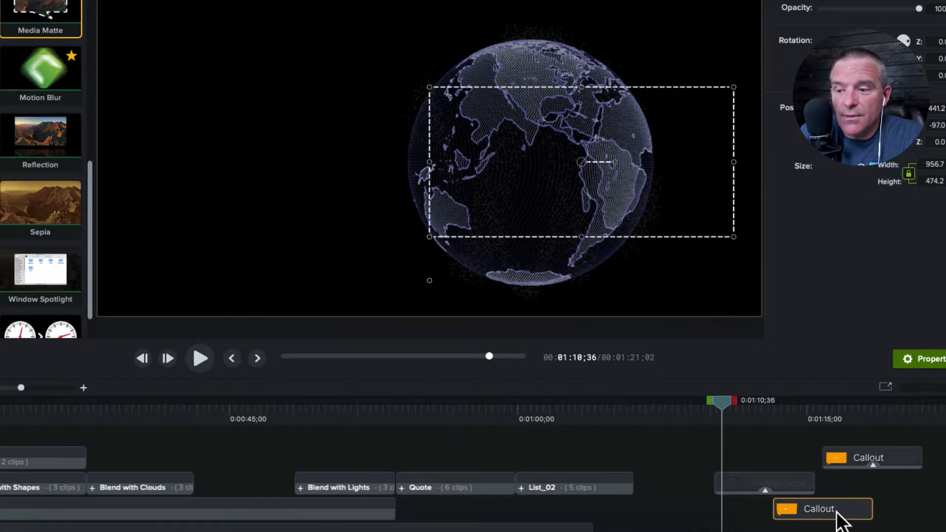
pyautogui.click(824, 509)
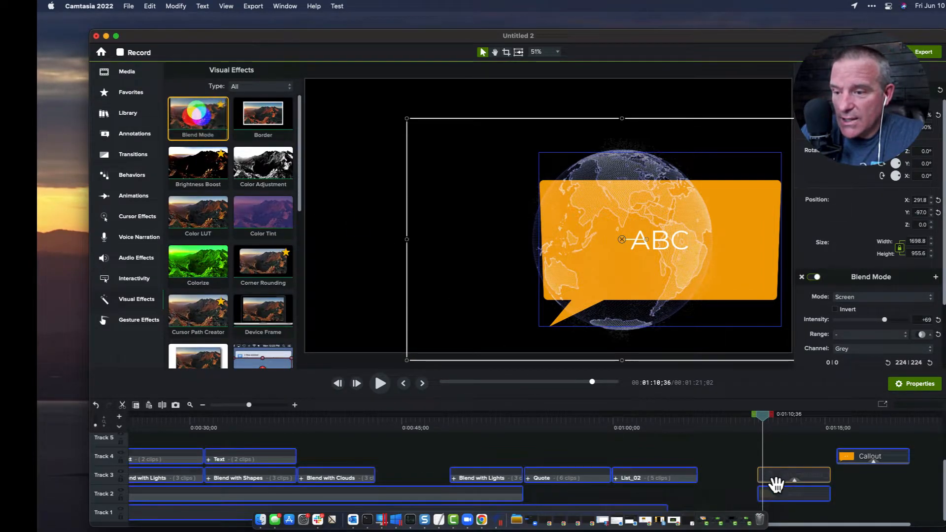
pyautogui.moveTo(198, 112)
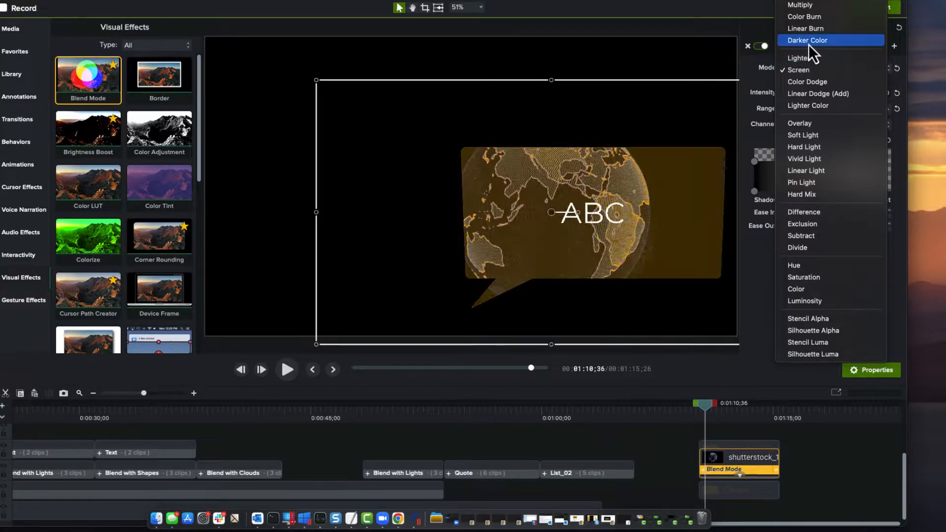
pyautogui.moveTo(814, 28)
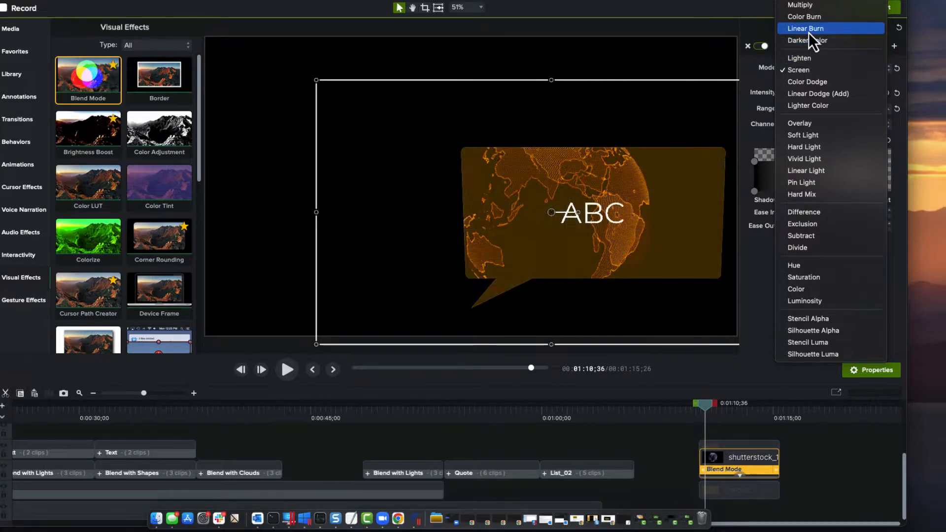
pyautogui.moveTo(799, 5)
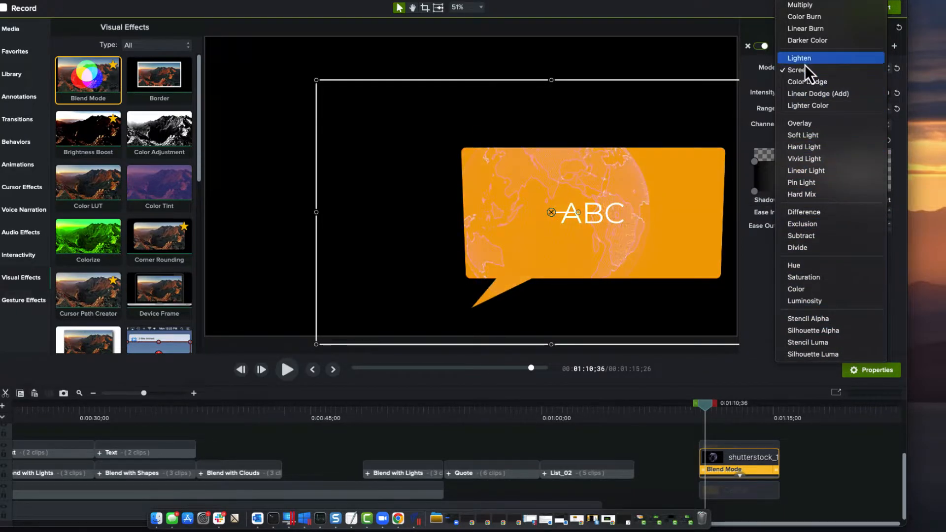
# Choose Screen blend mode after previewing Darker Color, Linear Burn and Lighten
pyautogui.click(797, 70)
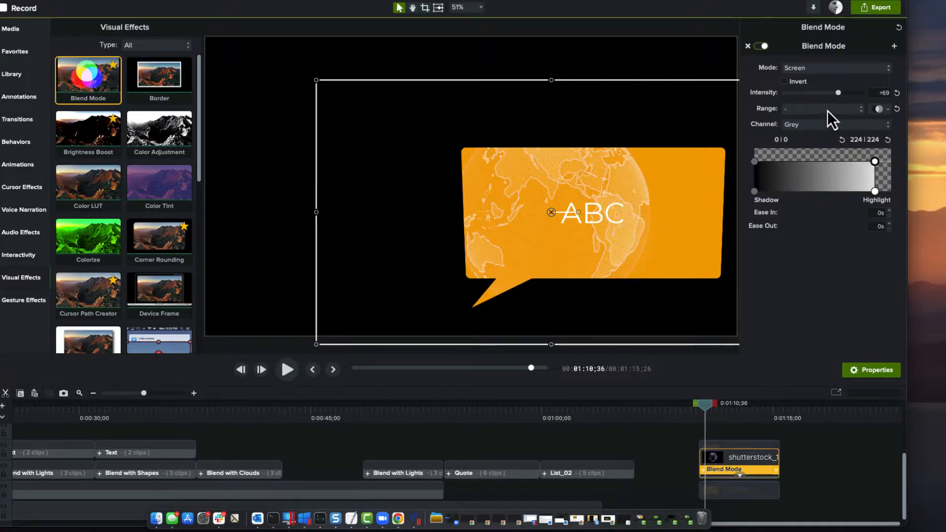
# Try blend intensity at 90 and 100, then settle at 60
pyautogui.moveTo(838, 93); pyautogui.dragTo(855, 92)
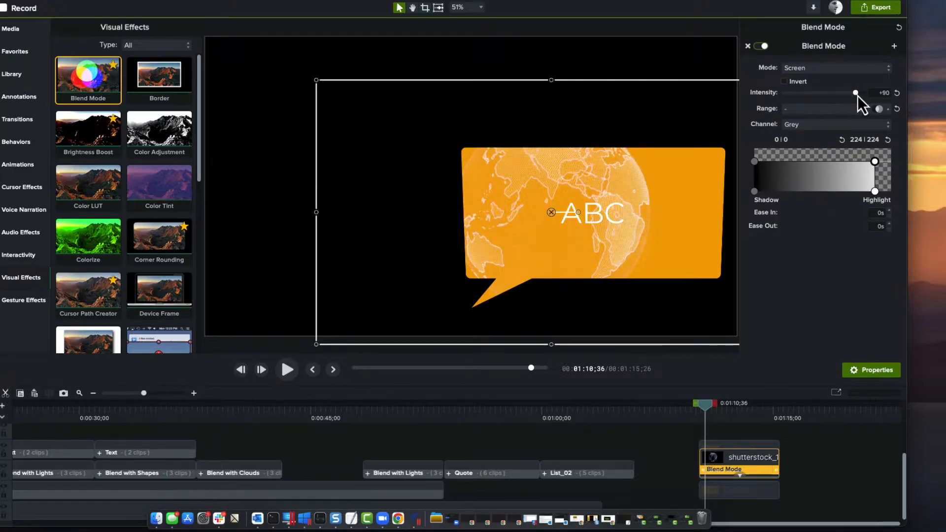
pyautogui.moveTo(854, 92); pyautogui.dragTo(872, 92)
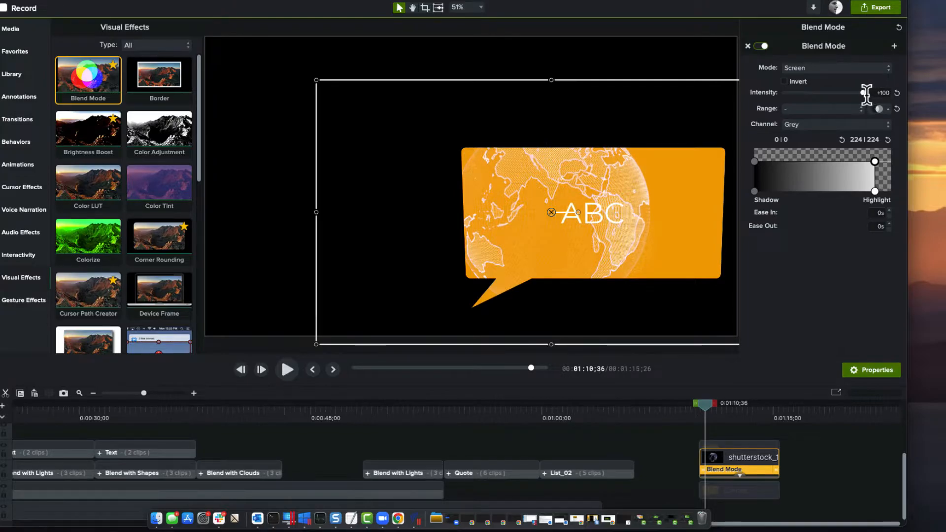
pyautogui.moveTo(868, 94); pyautogui.dragTo(842, 93)
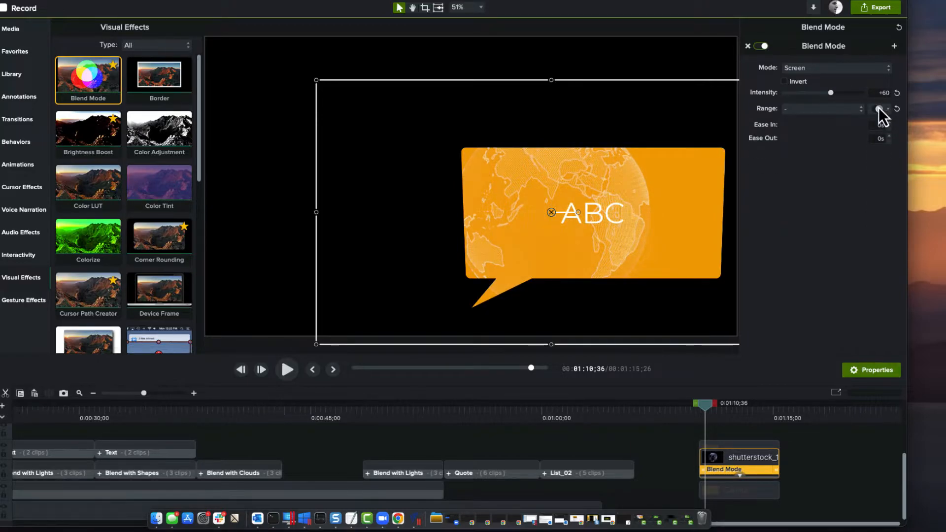
# Widen the tonal range: highlights pushed to maximum, shadow threshold set to 6
pyautogui.click(879, 108)
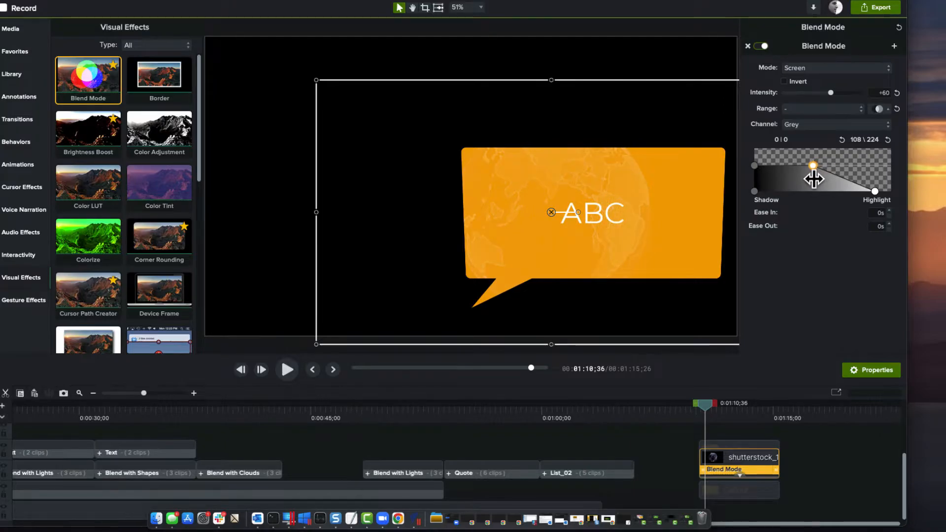
pyautogui.moveTo(813, 164); pyautogui.dragTo(856, 161)
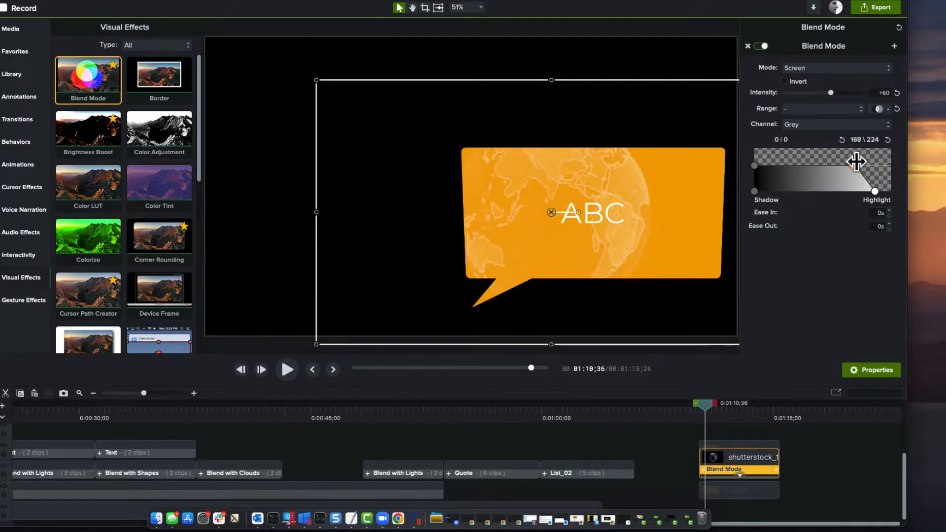
pyautogui.moveTo(857, 161); pyautogui.dragTo(890, 166)
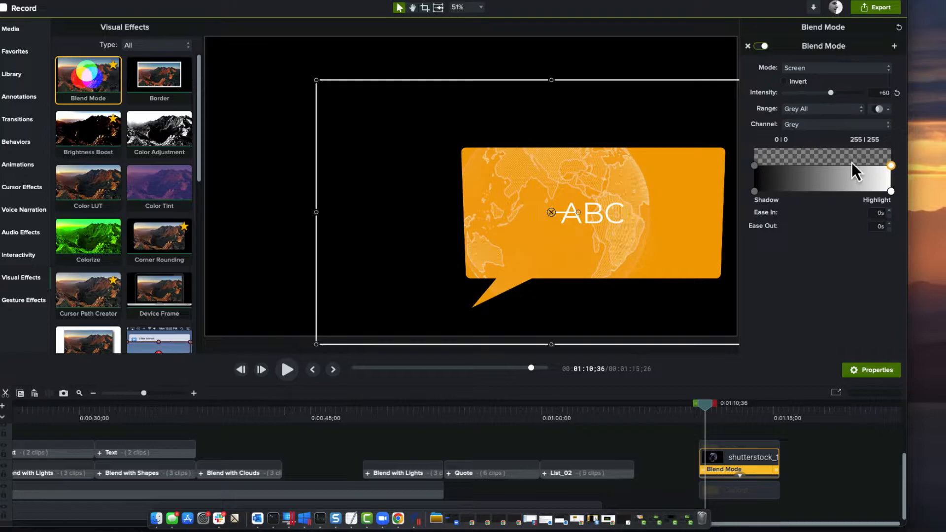
pyautogui.moveTo(753, 165); pyautogui.dragTo(771, 165)
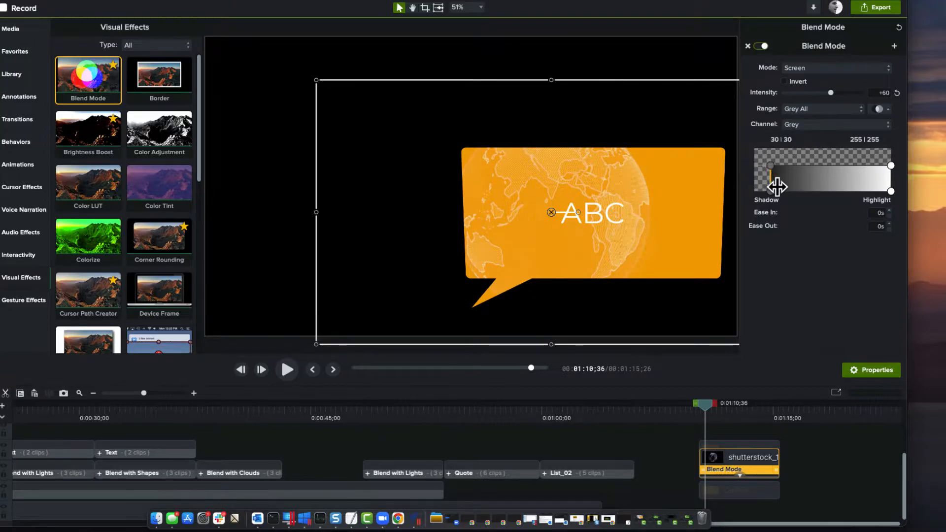
pyautogui.moveTo(771, 177); pyautogui.dragTo(759, 176)
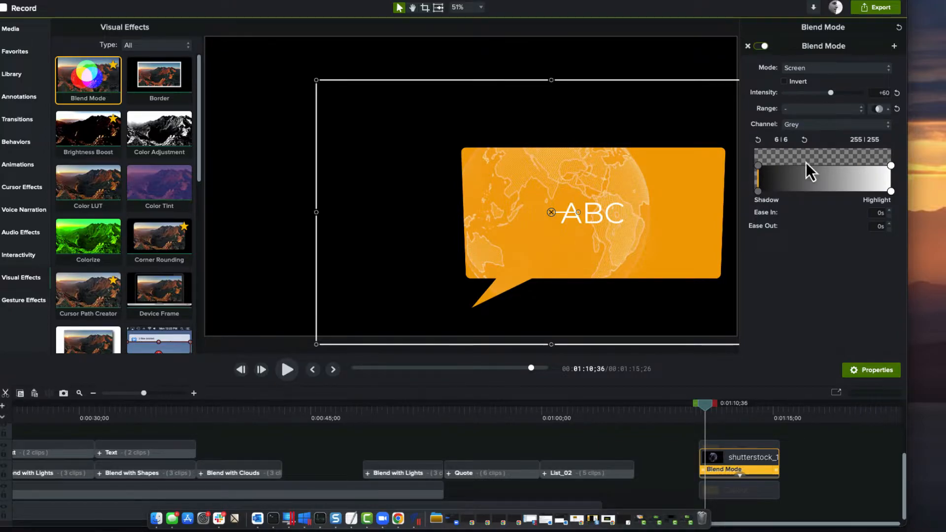
# Reselect Screen mode and fine-tune the globe's blend intensity
pyautogui.click(835, 67)
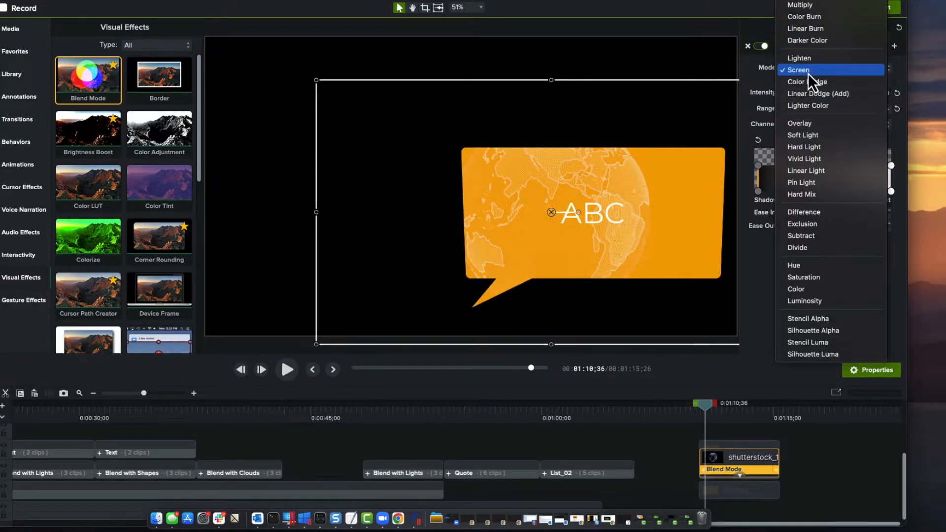
pyautogui.click(798, 69)
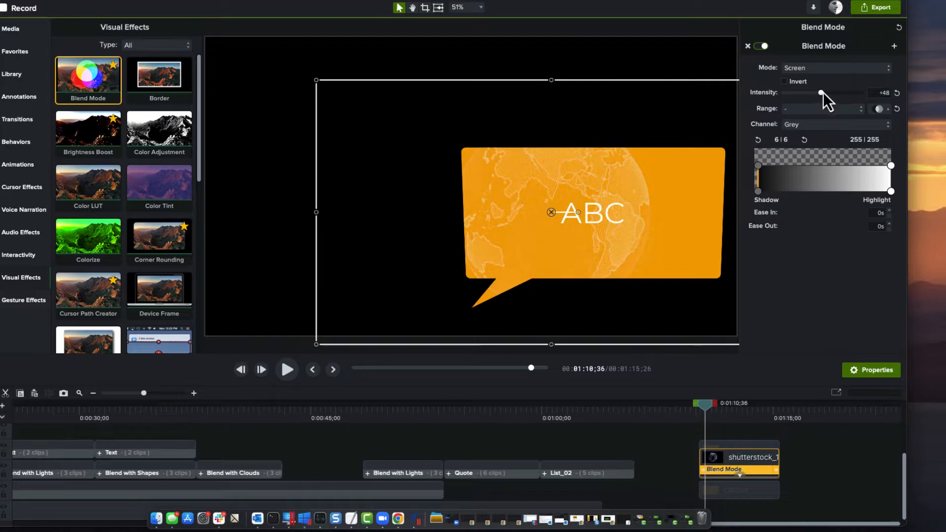
pyautogui.moveTo(820, 93); pyautogui.dragTo(836, 93)
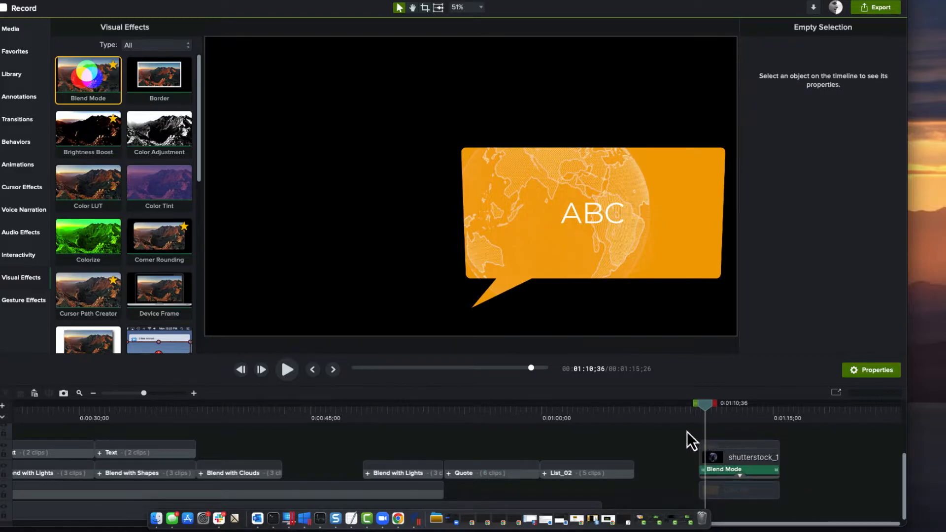
# Group the callout and globe clips and rename Group 16 to NEWCALLOUT
pyautogui.click(739, 457)
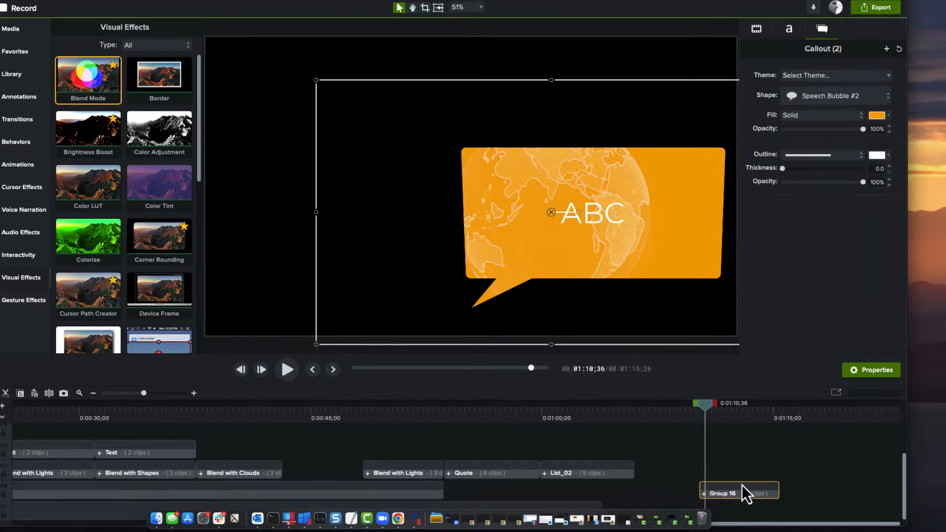
pyautogui.rightClick(739, 493)
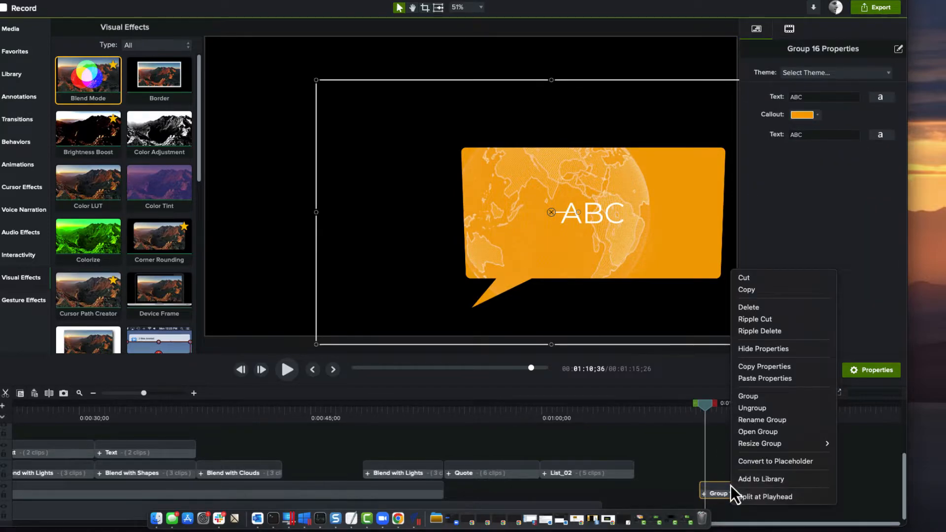
pyautogui.click(761, 419)
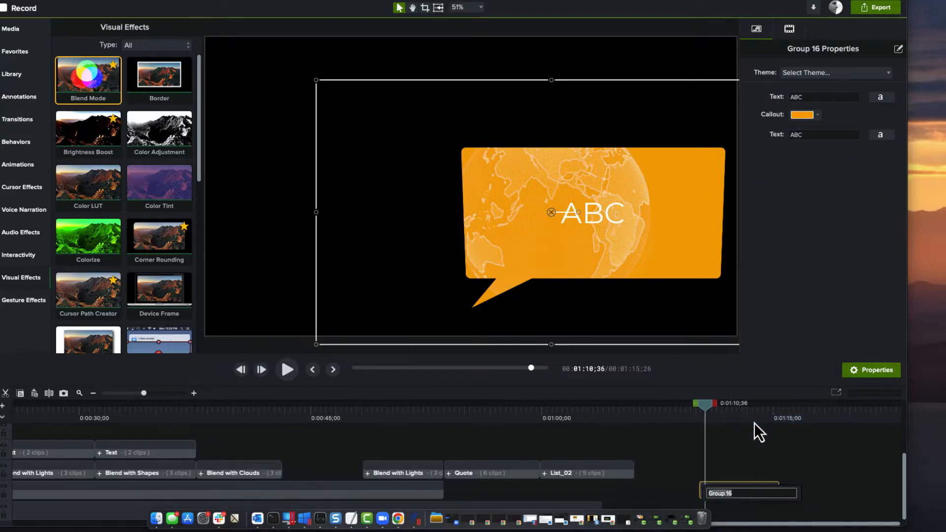
pyautogui.write('NEWCALLOUT')
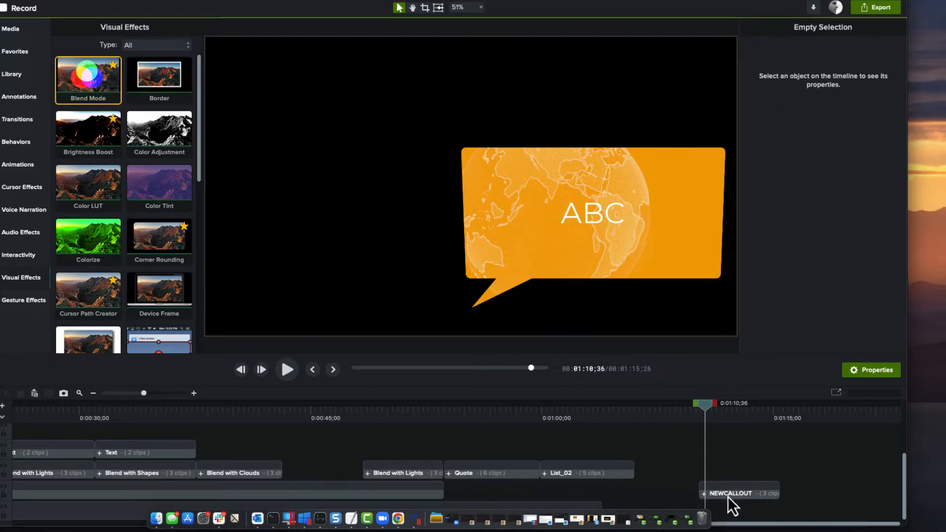
pyautogui.click(732, 493)
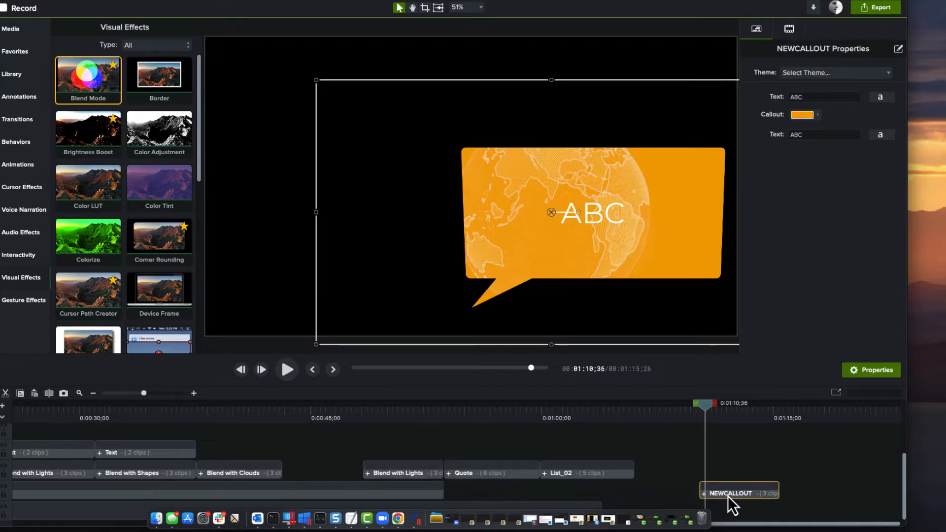
pyautogui.moveTo(907, 54)
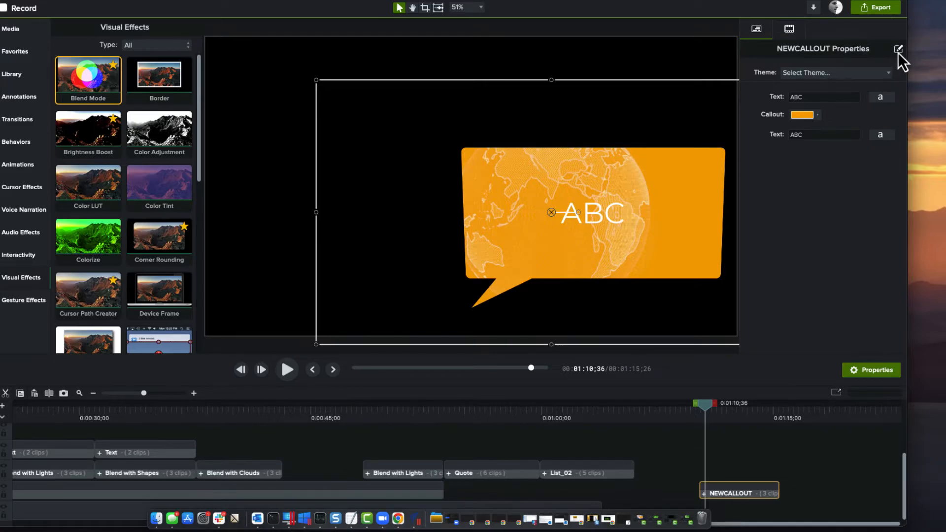
# Remove the Callout colour property, rename Text to CALLOUT TEXT, and save
pyautogui.click(898, 49)
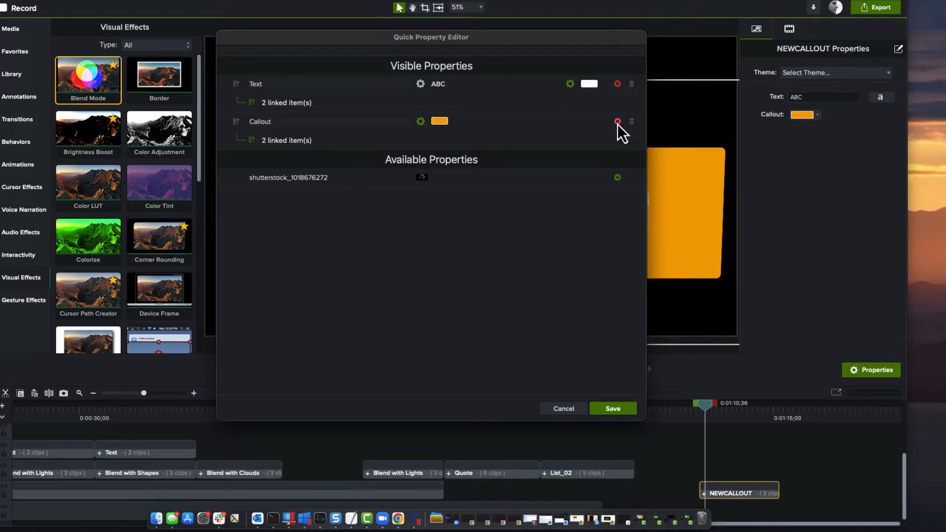
pyautogui.click(617, 121)
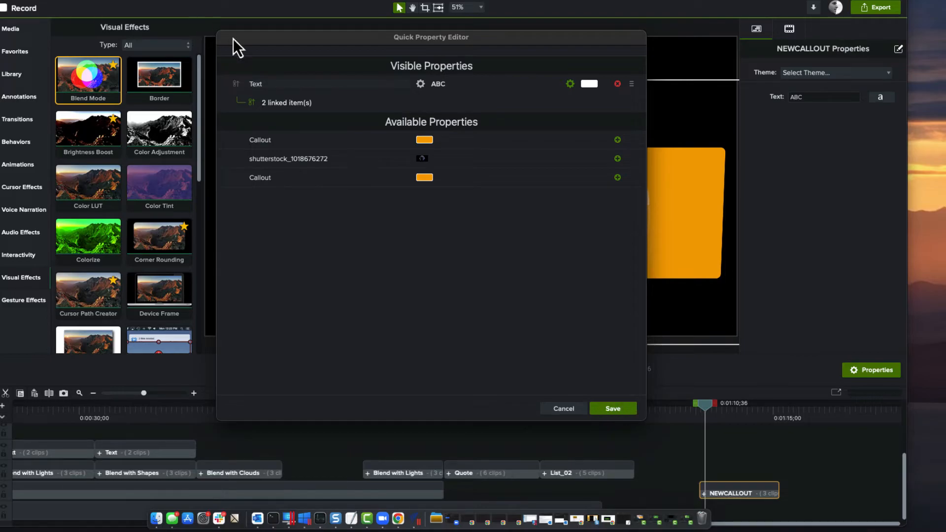
pyautogui.doubleClick(255, 84)
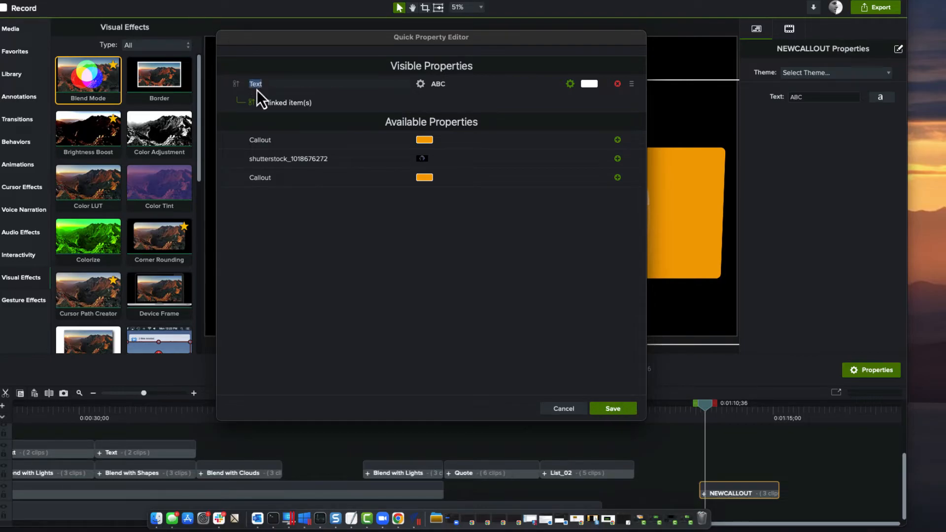
pyautogui.write('CALLOUT TEXT')
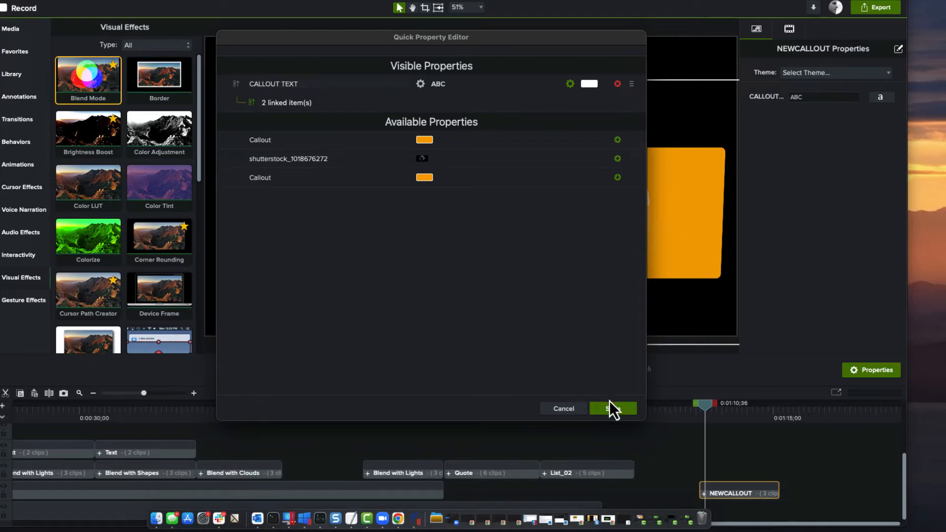
pyautogui.click(611, 408)
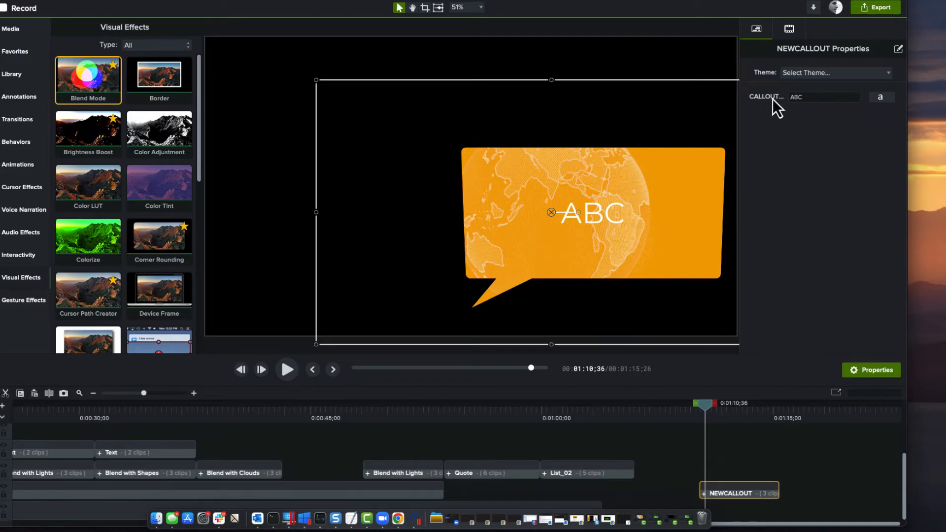
pyautogui.moveTo(703, 464)
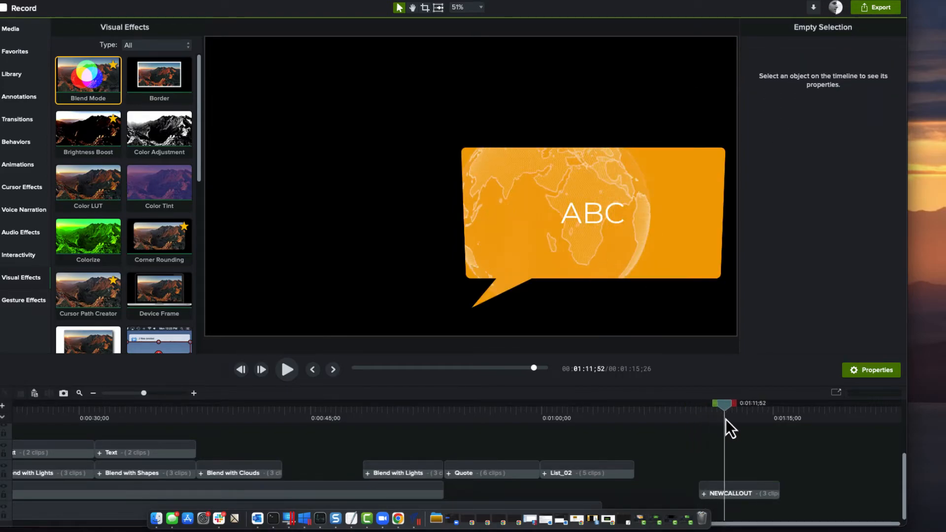
# Set NEWCALLOUT's CALLOUT TEXT to ABDCDEF and slightly reduce the text size
pyautogui.click(730, 493)
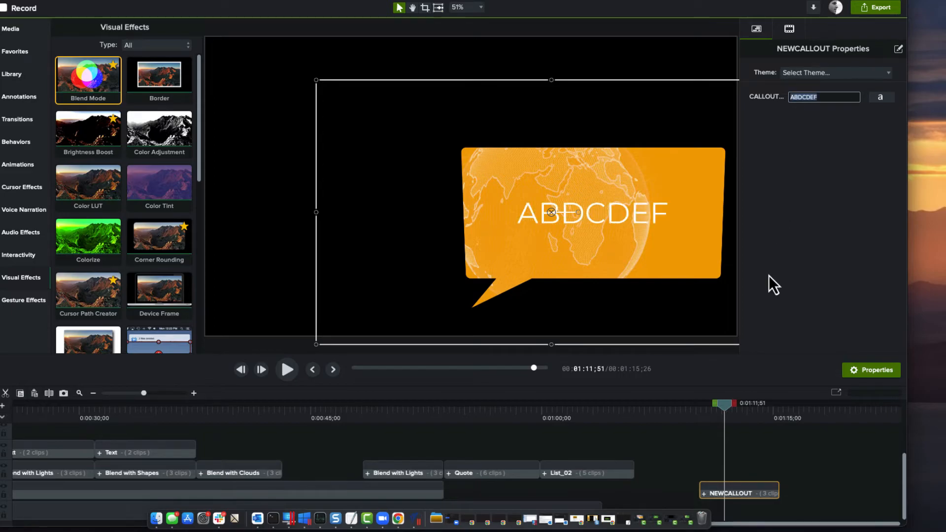
pyautogui.click(881, 97)
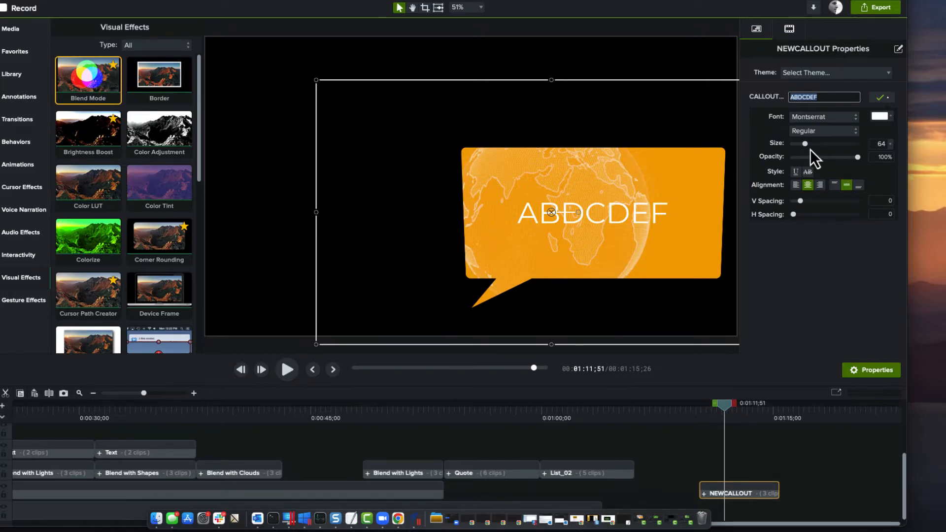
pyautogui.moveTo(805, 144); pyautogui.dragTo(808, 143)
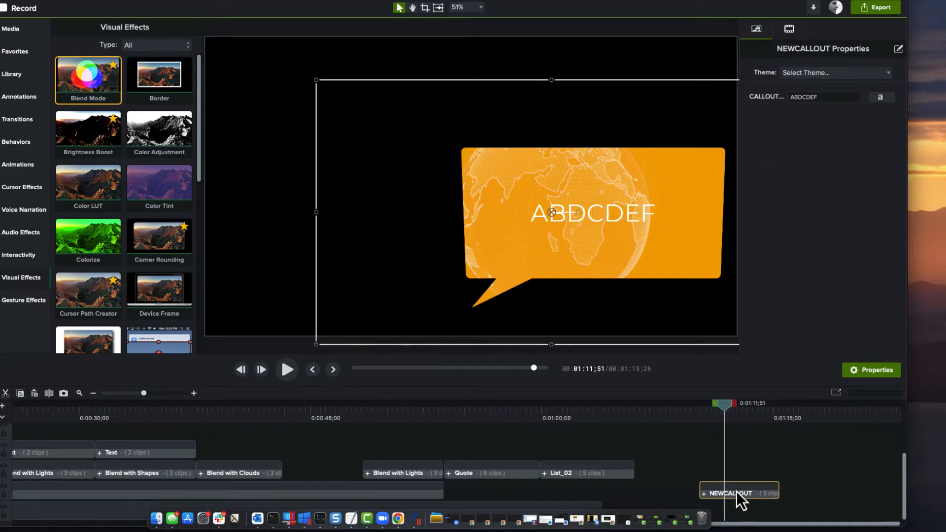
# Add the NEWCALLOUT group to the Spitze library
pyautogui.rightClick(738, 492)
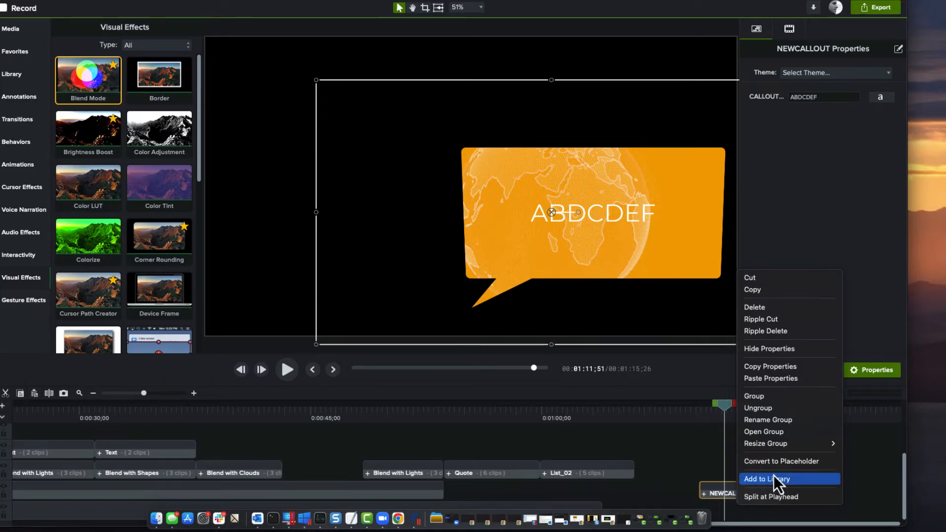
pyautogui.click(766, 478)
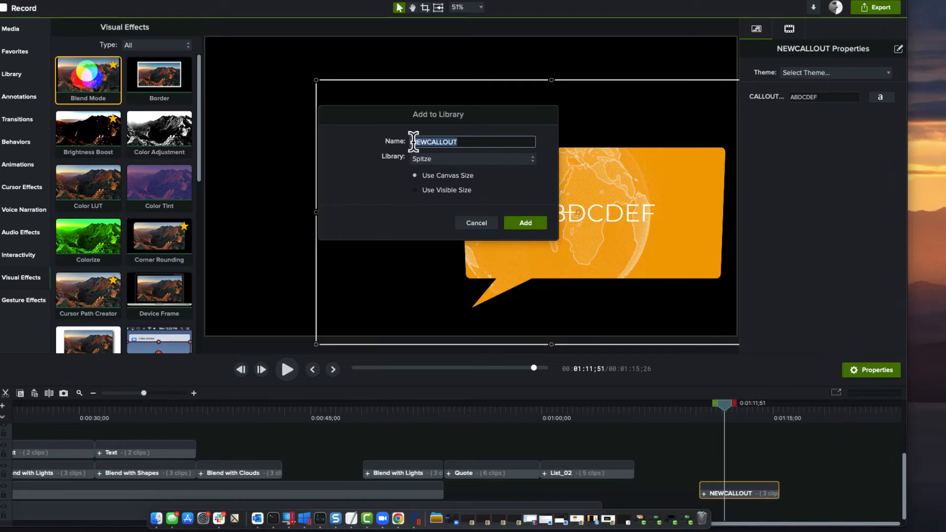
pyautogui.click(471, 158)
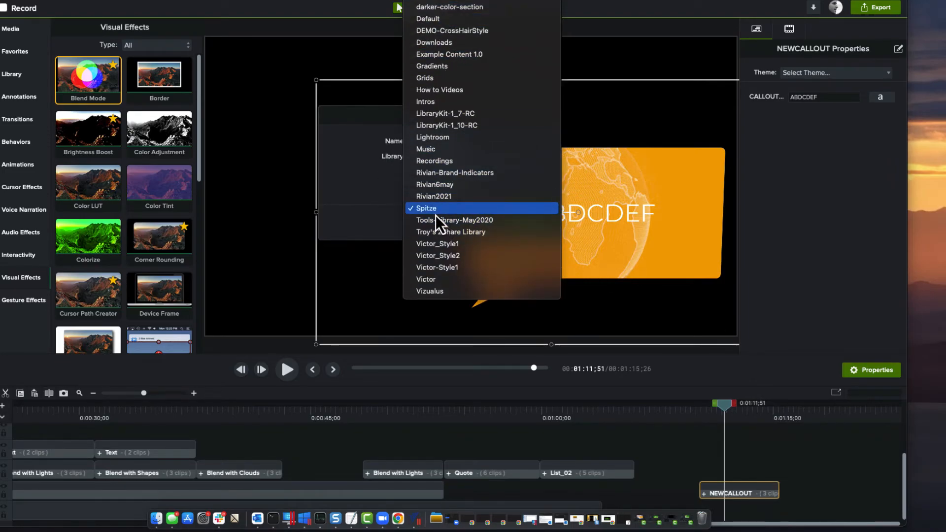
pyautogui.click(425, 207)
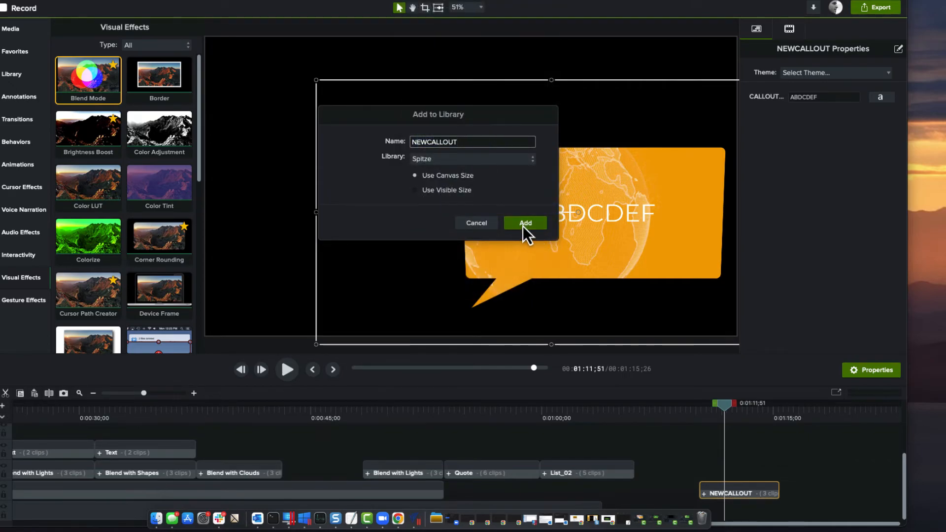
pyautogui.click(524, 223)
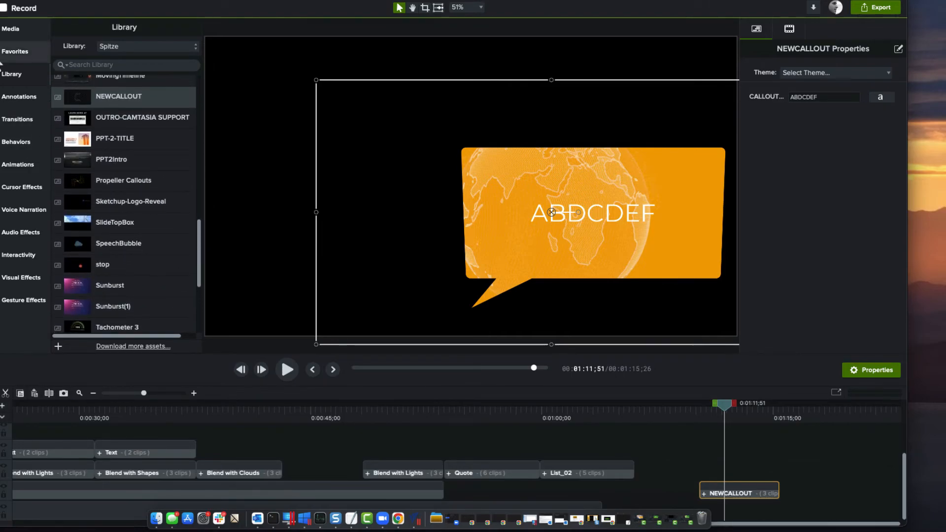
# Change the second NEWCALLOUT's text to ABDCDEFGHI and scrub back to review it
pyautogui.scroll(-3)
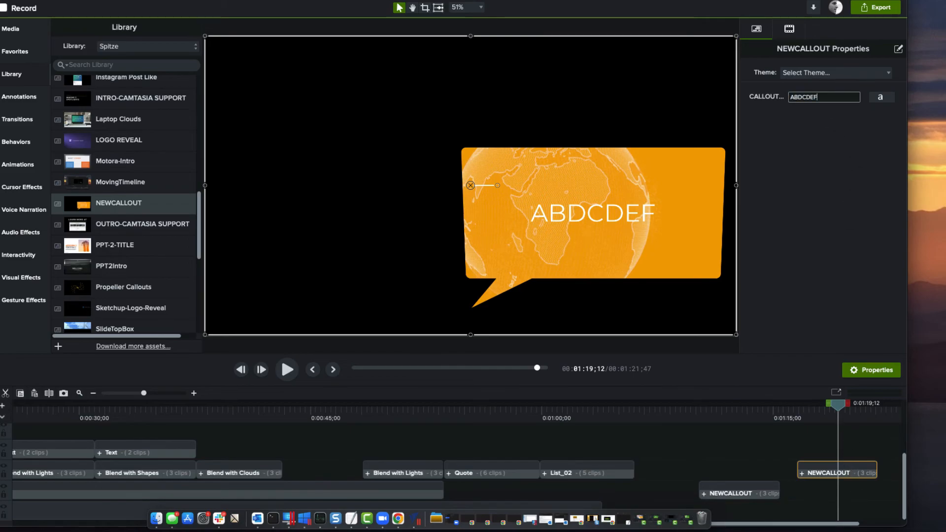
pyautogui.write('GHI')
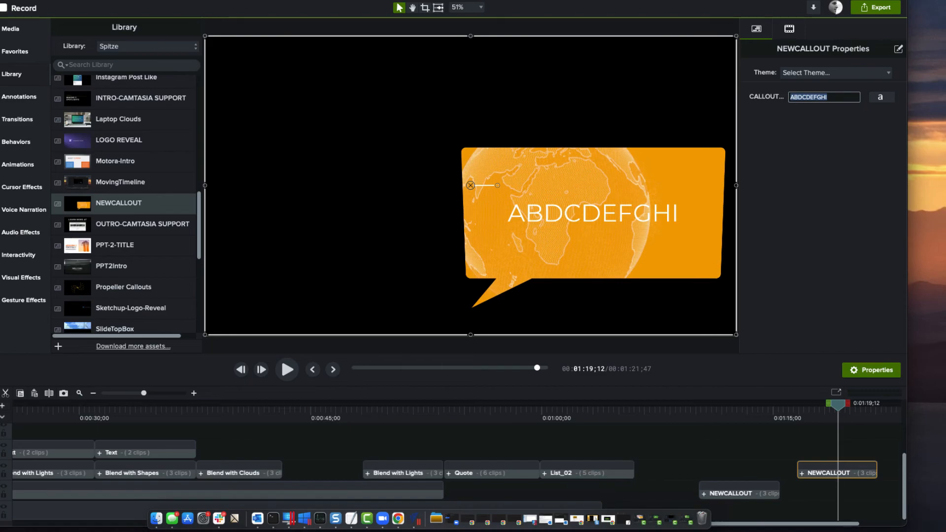
pyautogui.moveTo(838, 403); pyautogui.dragTo(820, 403)
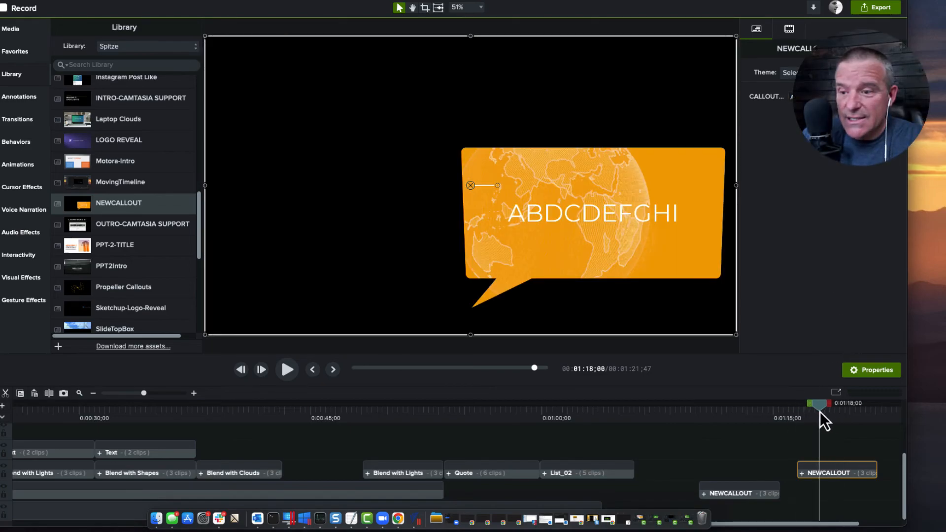